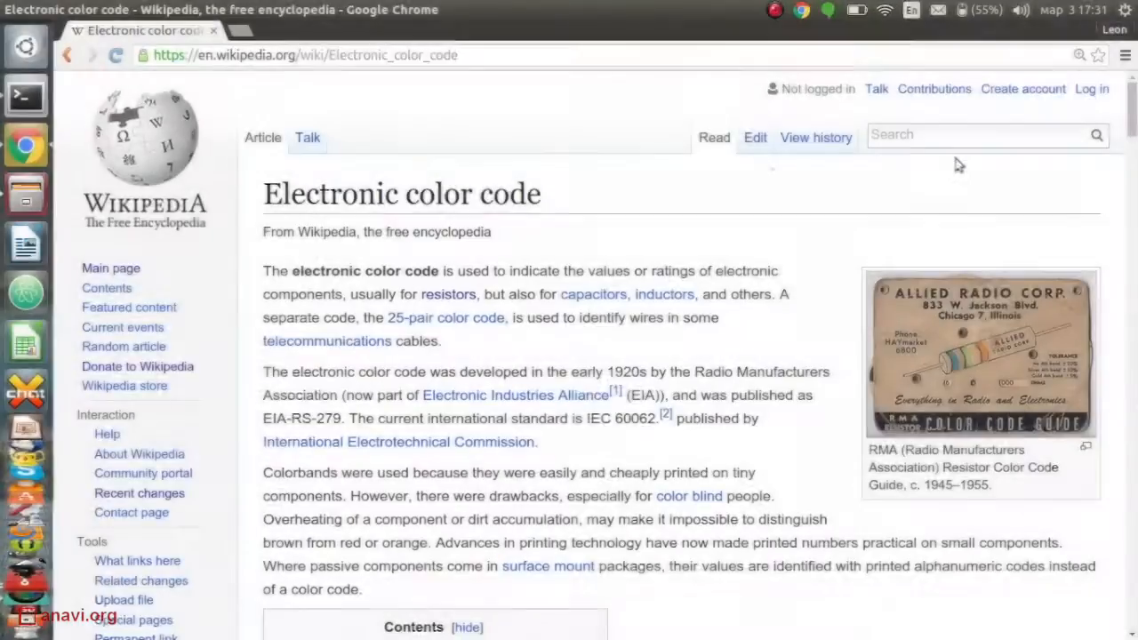
Scroll the Electronic color code article down to the standard colour code table of digits, multipliers and tolerances
{"action": "scroll", "scroll_direction": "down", "scroll_amount": 3}
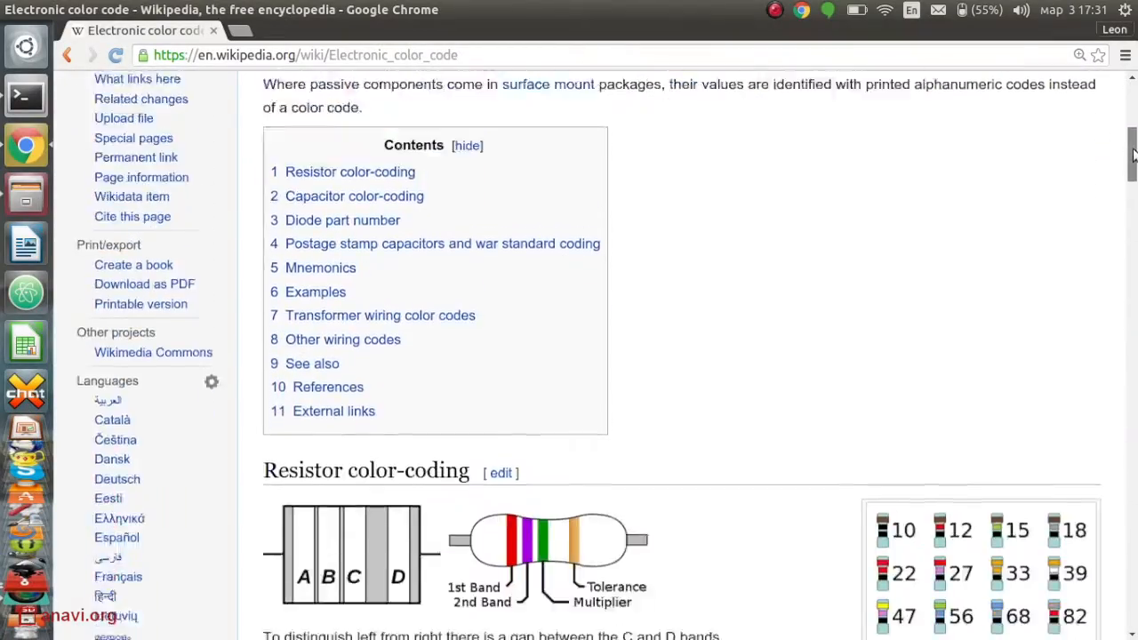
{"action": "scroll", "scroll_direction": "down", "scroll_amount": 3}
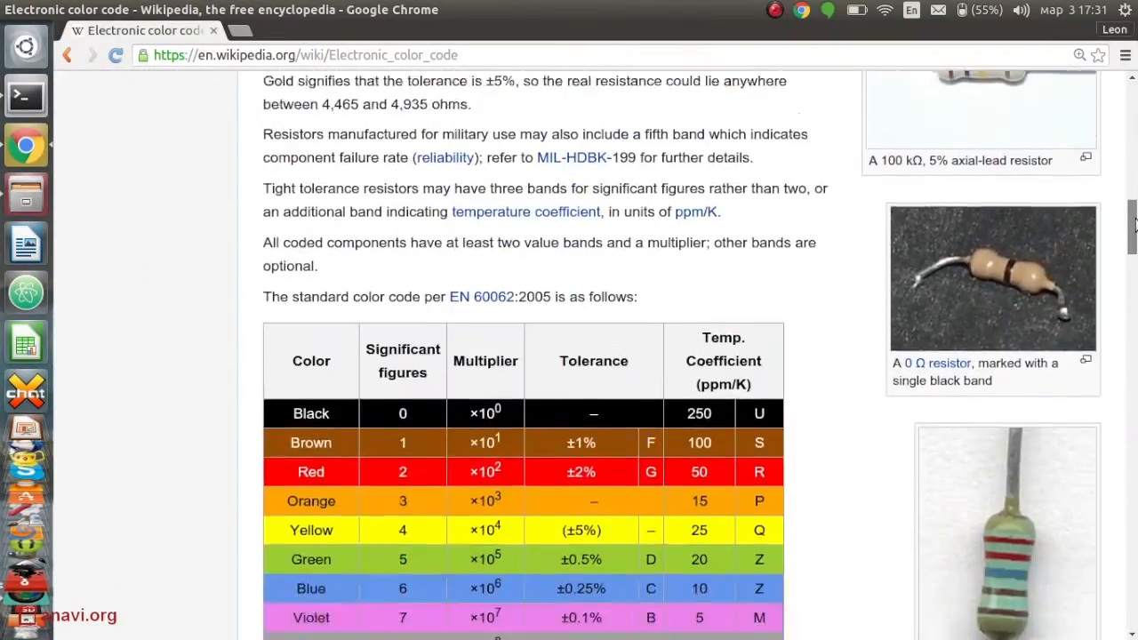
{"action": "scroll", "scroll_direction": "down", "scroll_amount": 3}
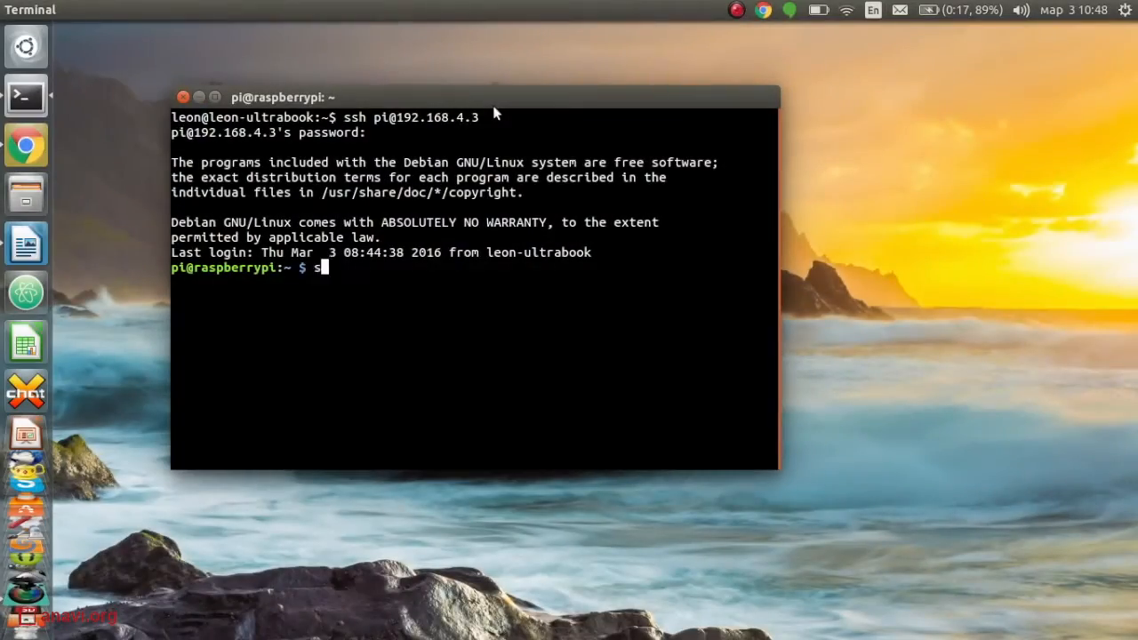
Install git, nodejs, npm and vim via apt-get, then enter the cloned rpi-nodejs-examples folder
{"action": "type", "text": "udo apt-get install git nodejs npm vim"}
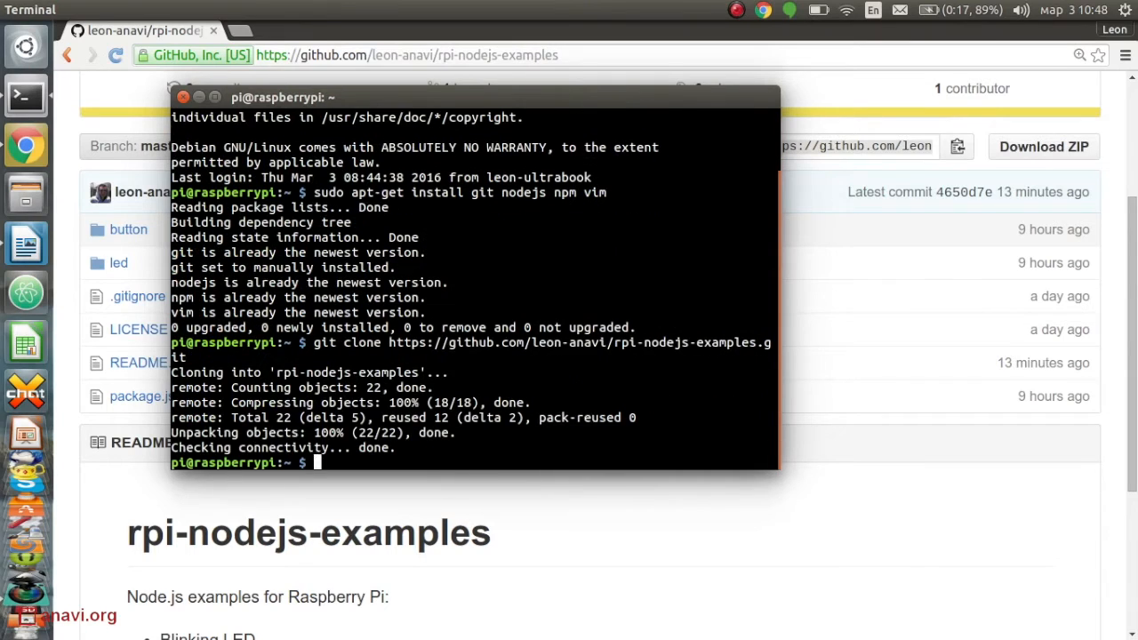
{"action": "type", "text": "cd rpi-nodejs-examples/"}
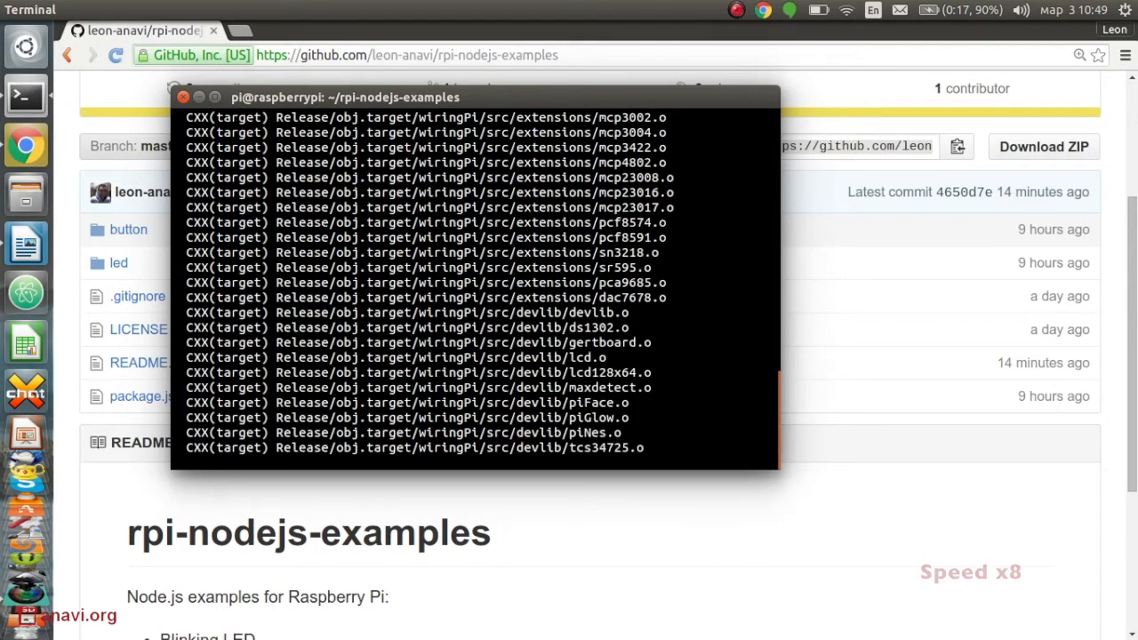
{"action": "type", "text": "sudo node"}
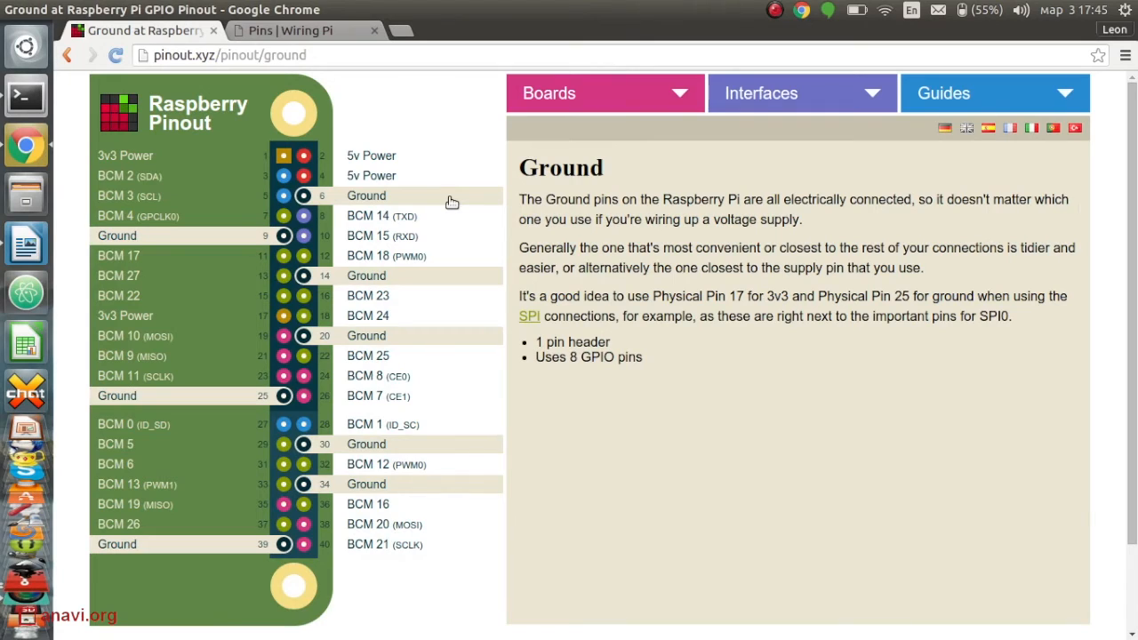
View BCM 4's details (physical pin 7, Wiring Pi pin 7), then bring up the Wiring Pi Pins page
{"action": "left_click", "coordinate": [138, 217]}
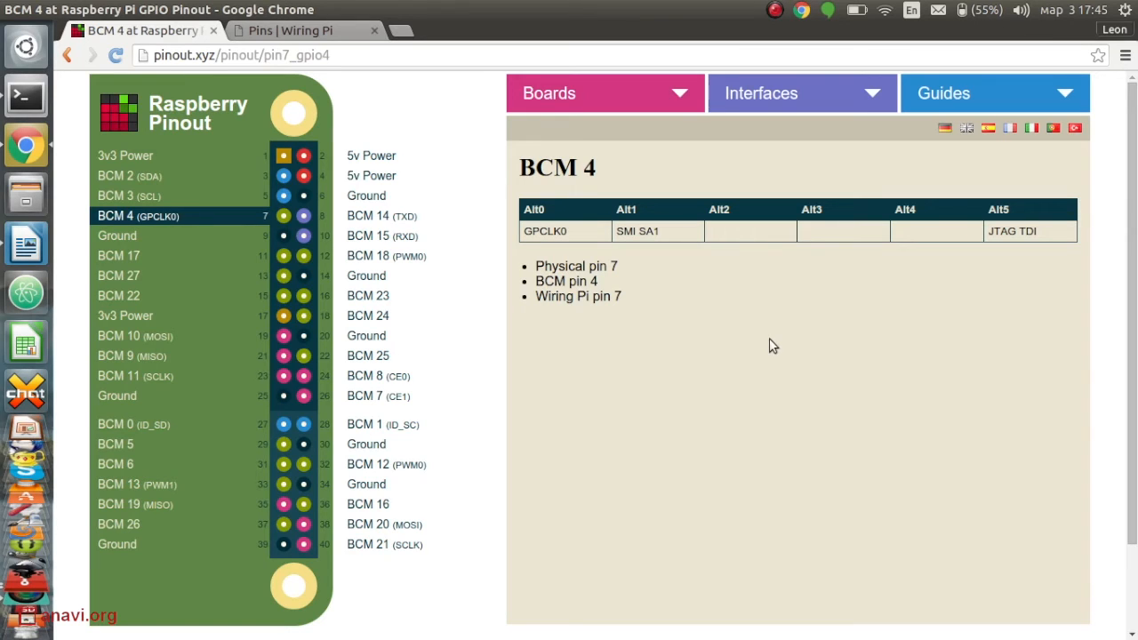
{"action": "left_click", "coordinate": [302, 30]}
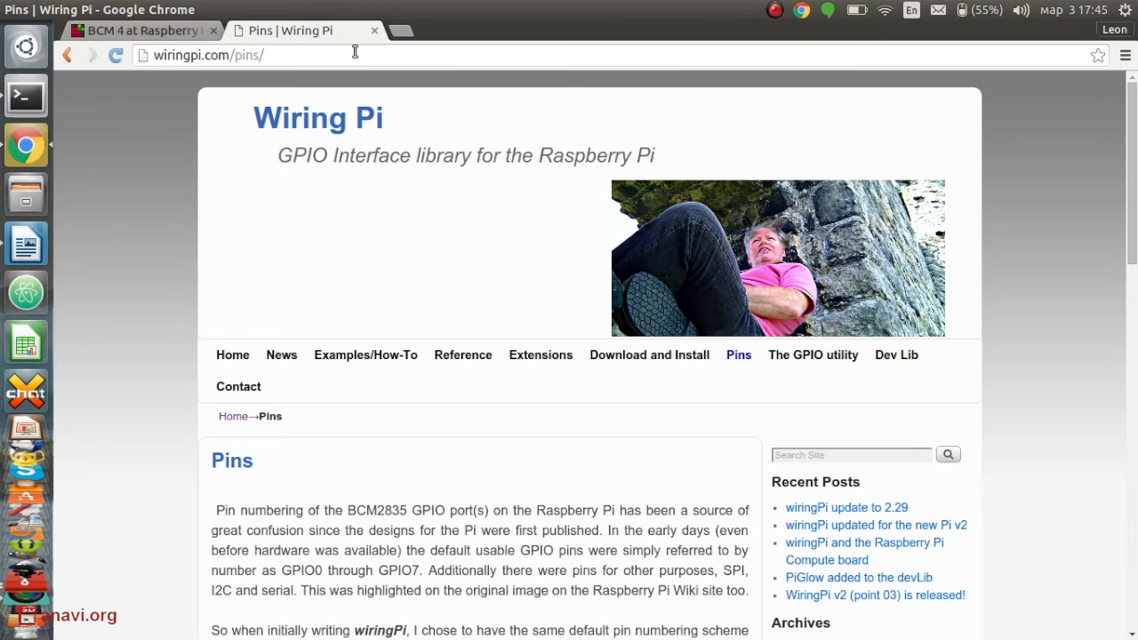
Scroll the Wiring Pi Pins page down to the P1 main and P5 secondary GPIO connector tables
{"action": "scroll", "scroll_direction": "down", "scroll_amount": 3}
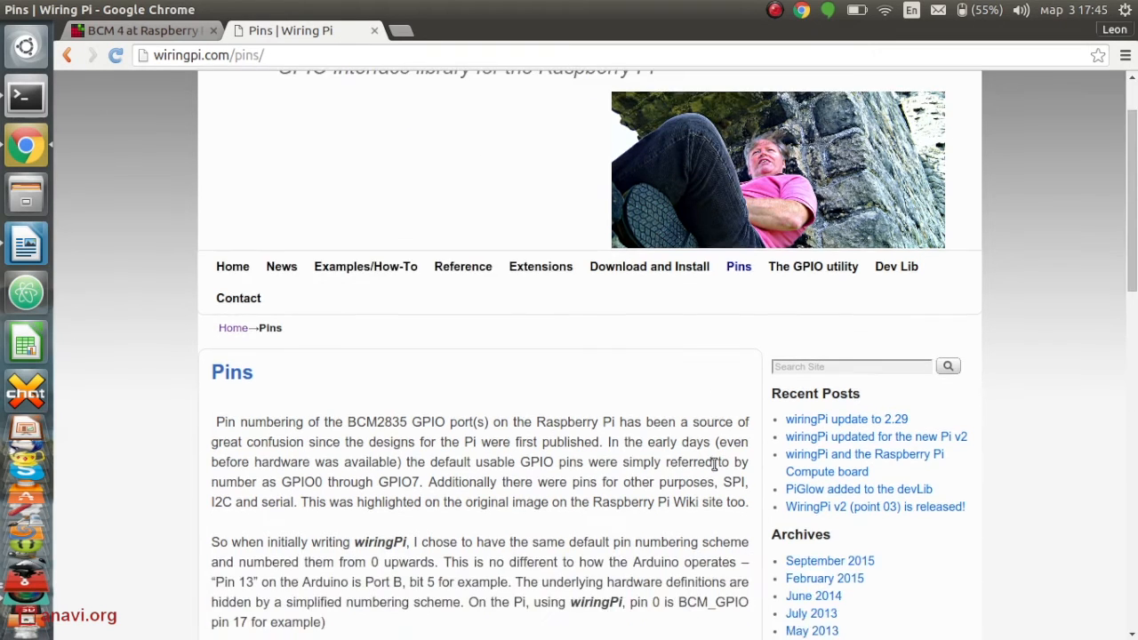
{"action": "scroll", "scroll_direction": "down", "scroll_amount": 3}
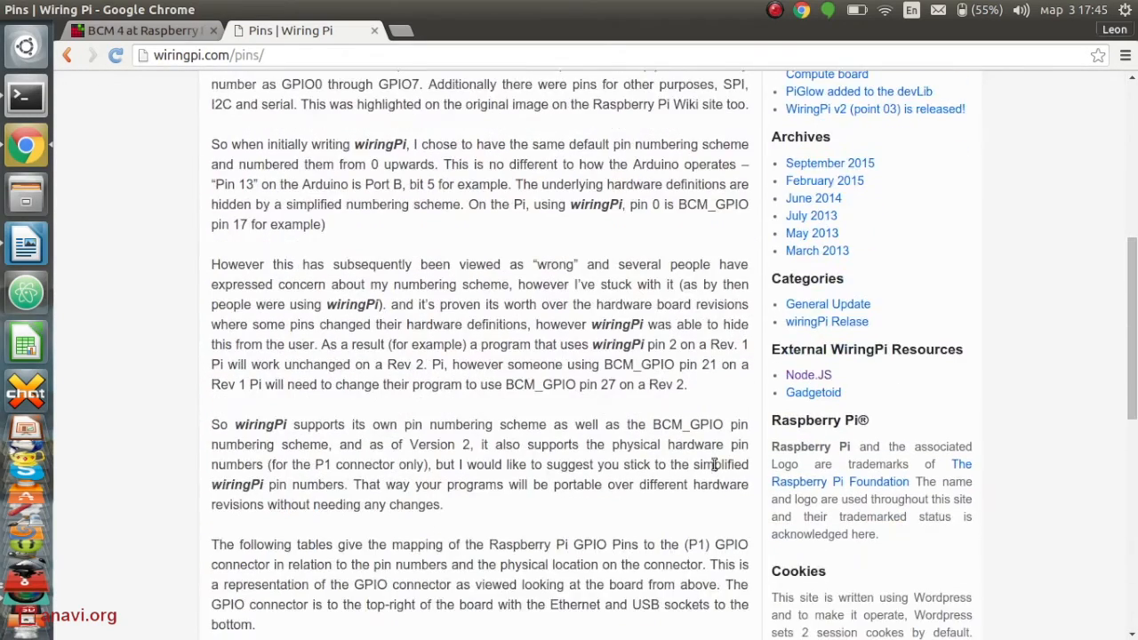
{"action": "scroll", "scroll_direction": "down", "scroll_amount": 3}
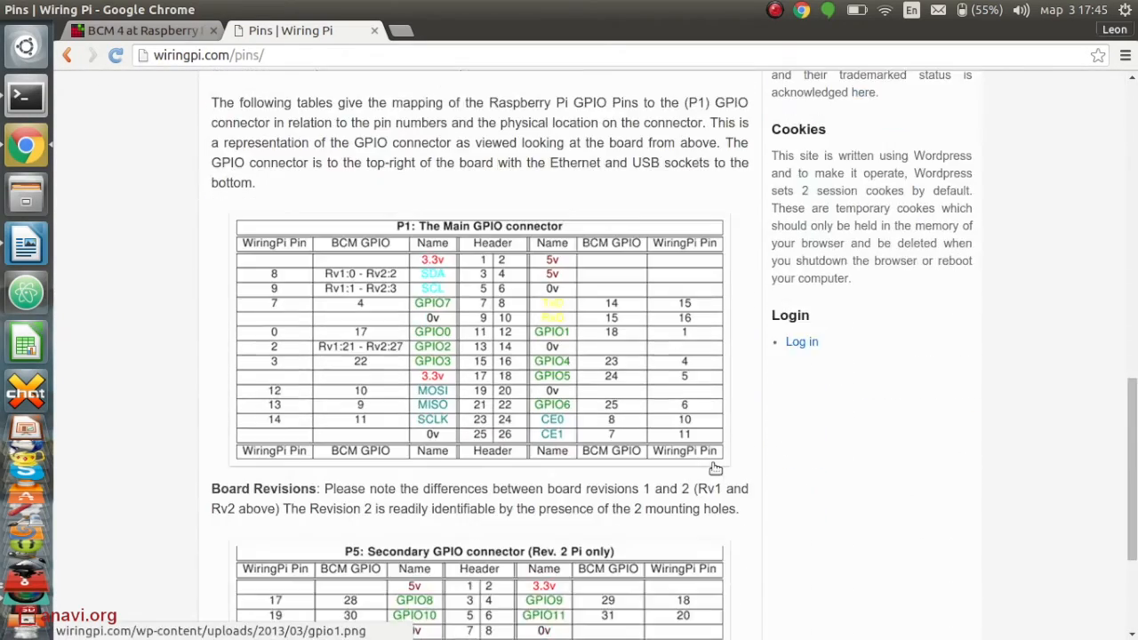
{"action": "scroll", "scroll_direction": "down", "scroll_amount": 3}
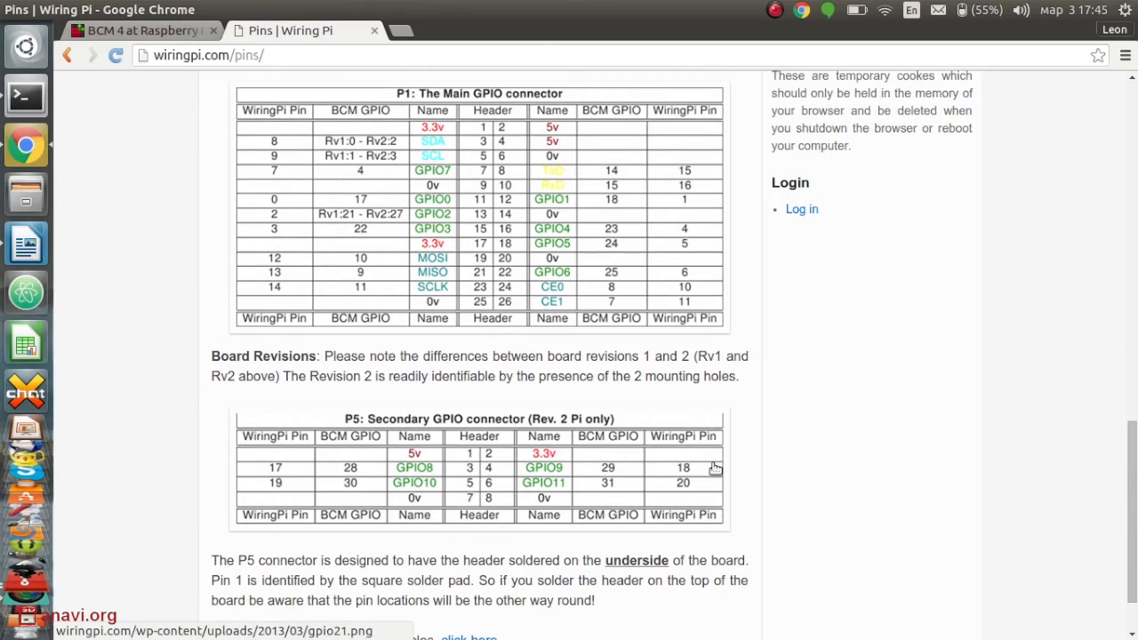